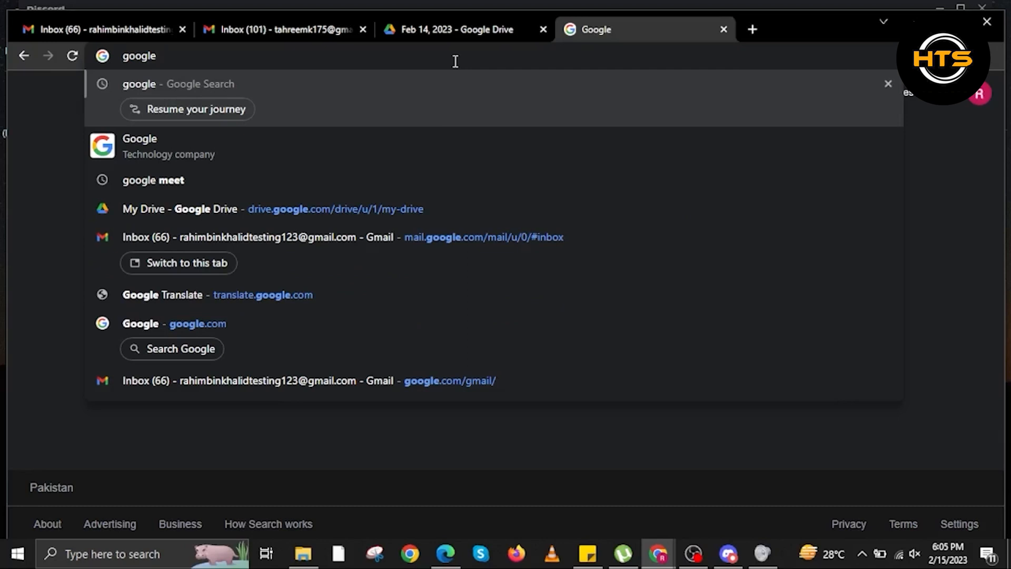
Search 'google meet' and open the 'Google Meet - Online Video Calls' result.
{"action": "left_click", "coordinate": [152, 180]}
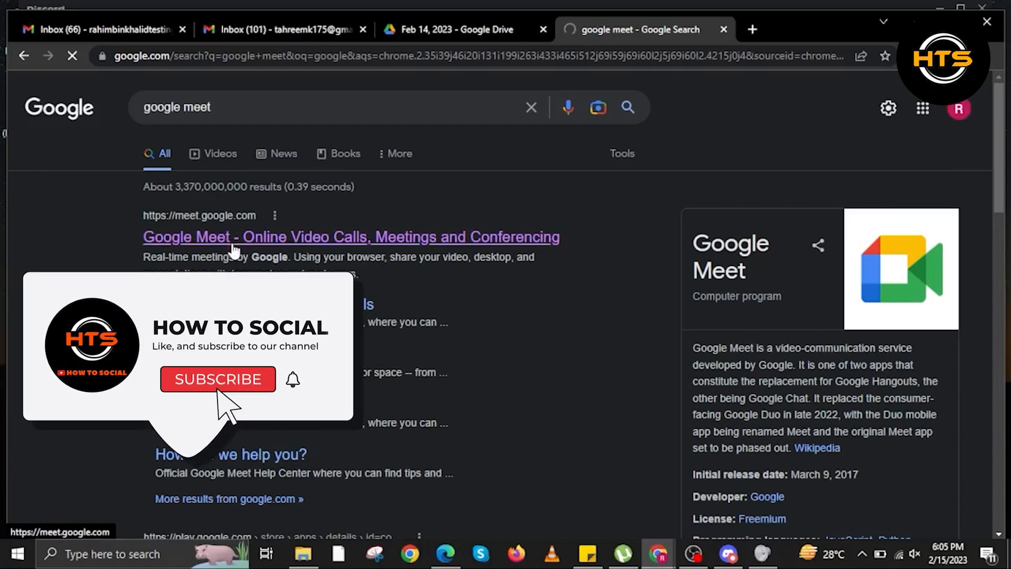
{"action": "left_click", "coordinate": [351, 237]}
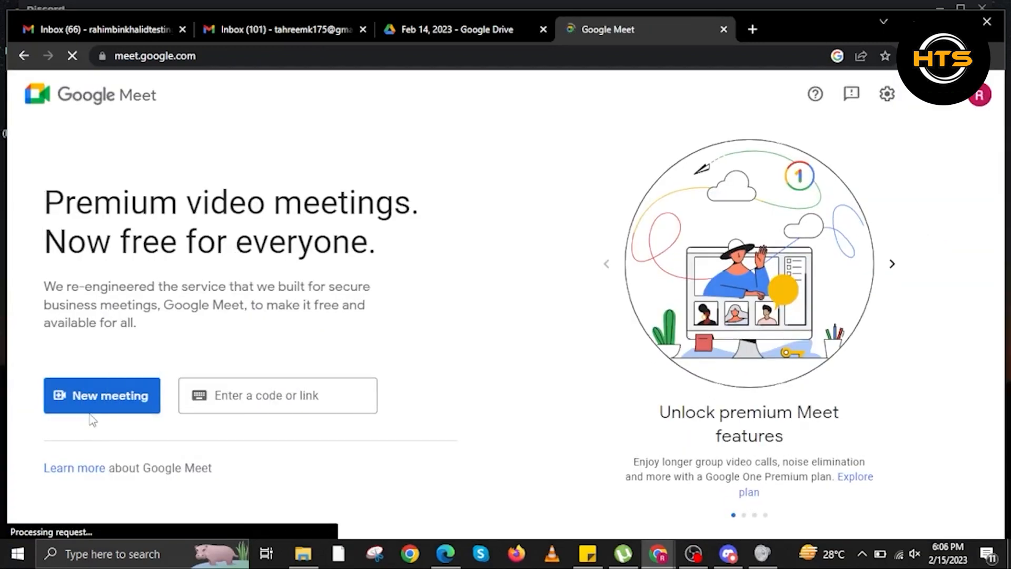
Start an instant meeting from the New meeting dropdown.
{"action": "left_click", "coordinate": [102, 395]}
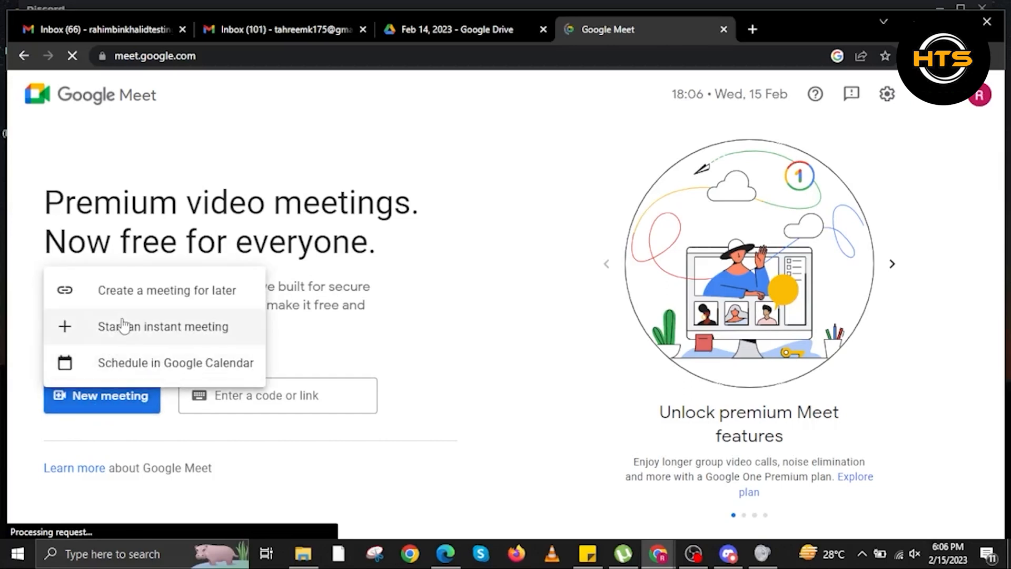
{"action": "left_click", "coordinate": [163, 327]}
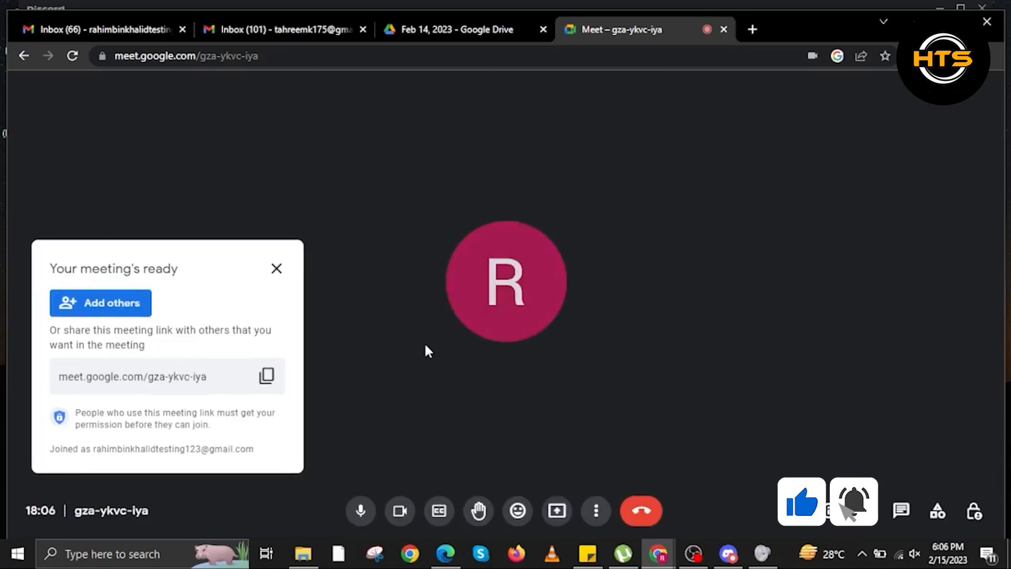
Close the ready card, toggle the camera off and on, and review Audio settings.
{"action": "left_click", "coordinate": [399, 510]}
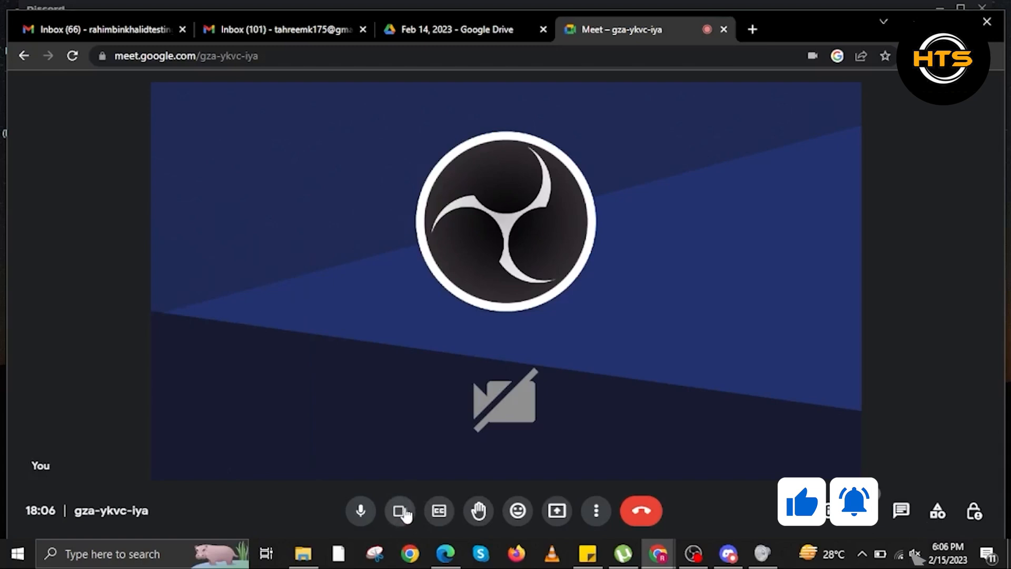
{"action": "left_click", "coordinate": [400, 511]}
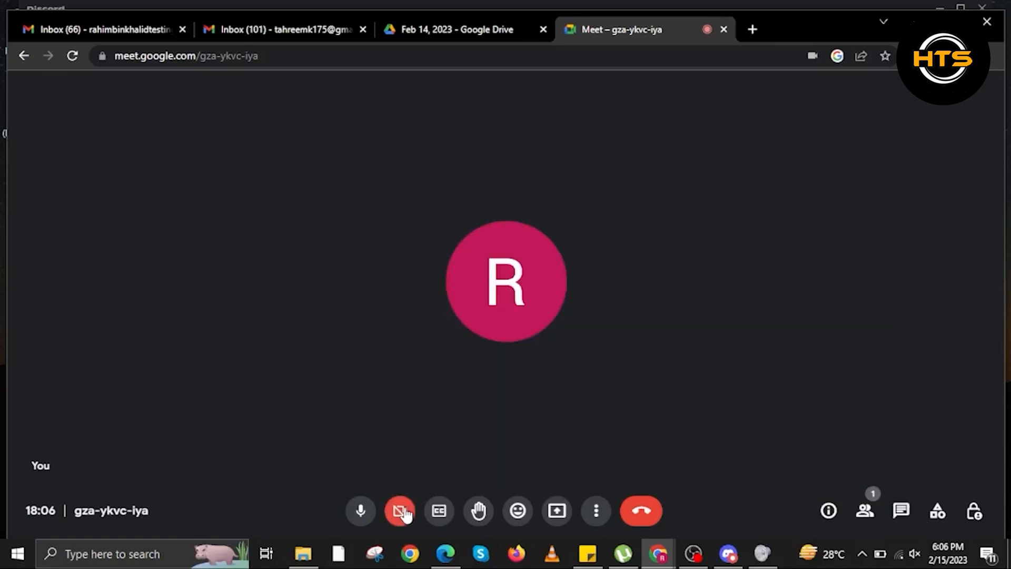
{"action": "left_click", "coordinate": [399, 510]}
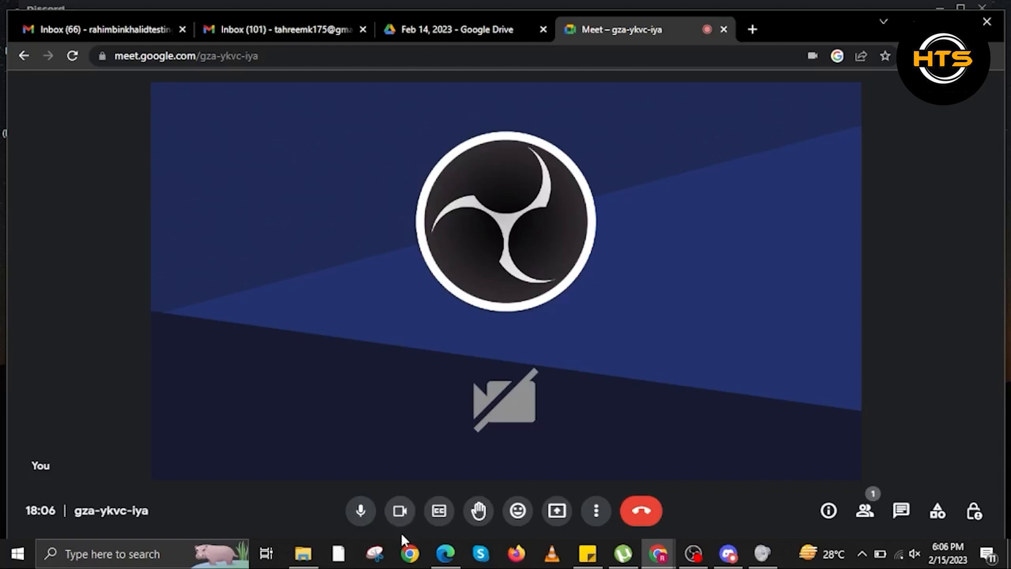
{"action": "mouse_move", "coordinate": [595, 511]}
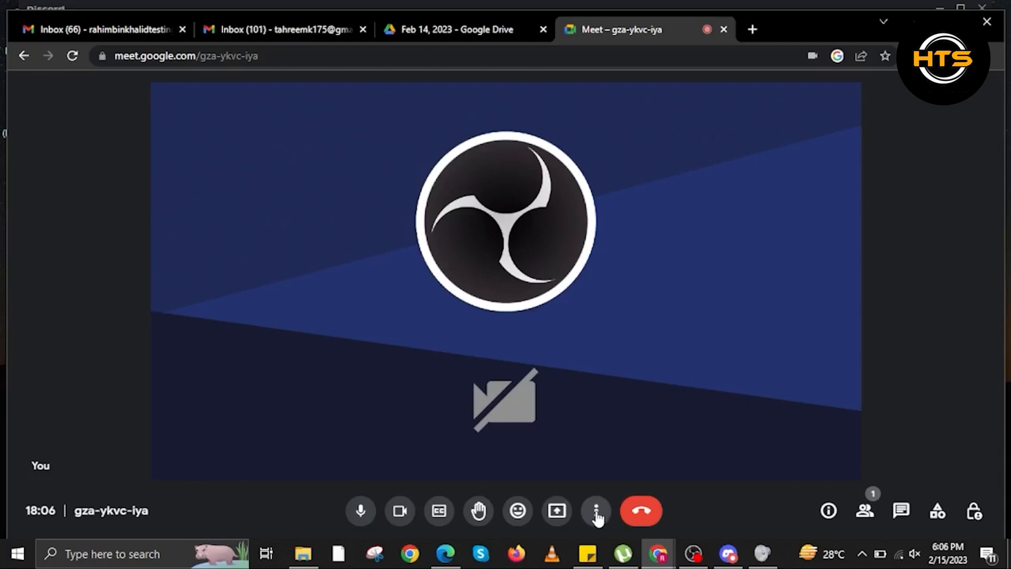
{"action": "mouse_move", "coordinate": [640, 462]}
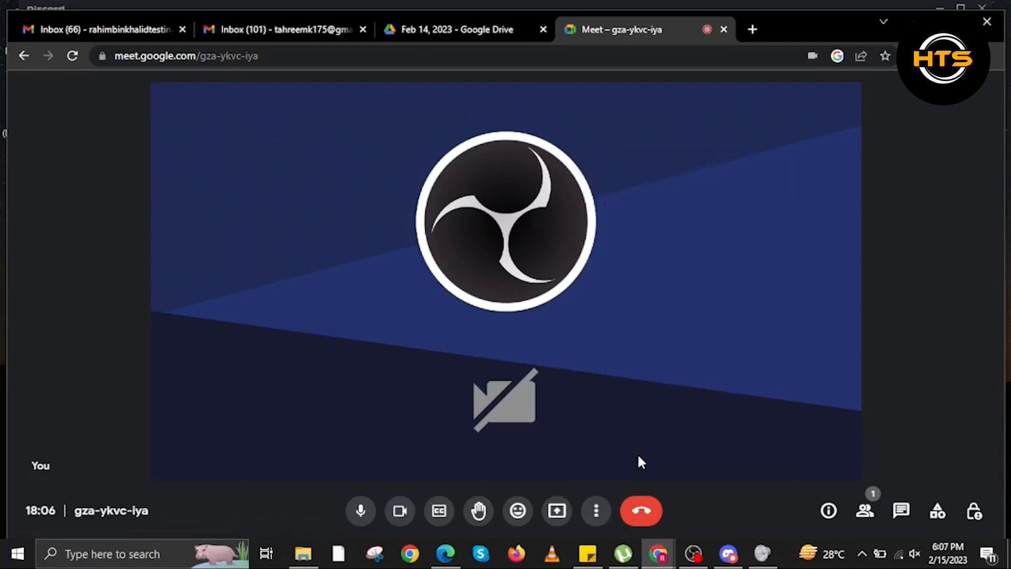
{"action": "left_click", "coordinate": [594, 511]}
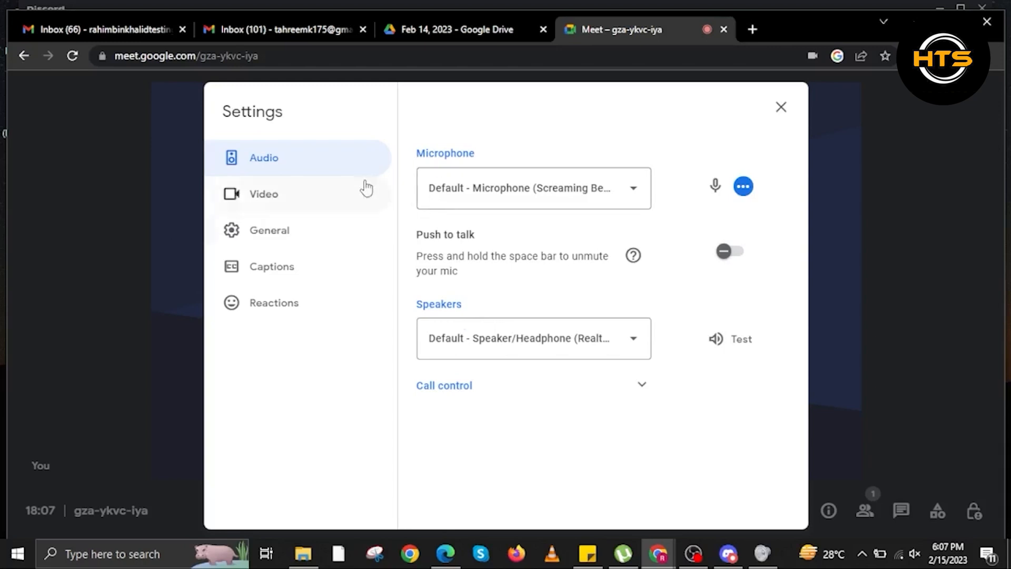
{"action": "left_click", "coordinate": [780, 107]}
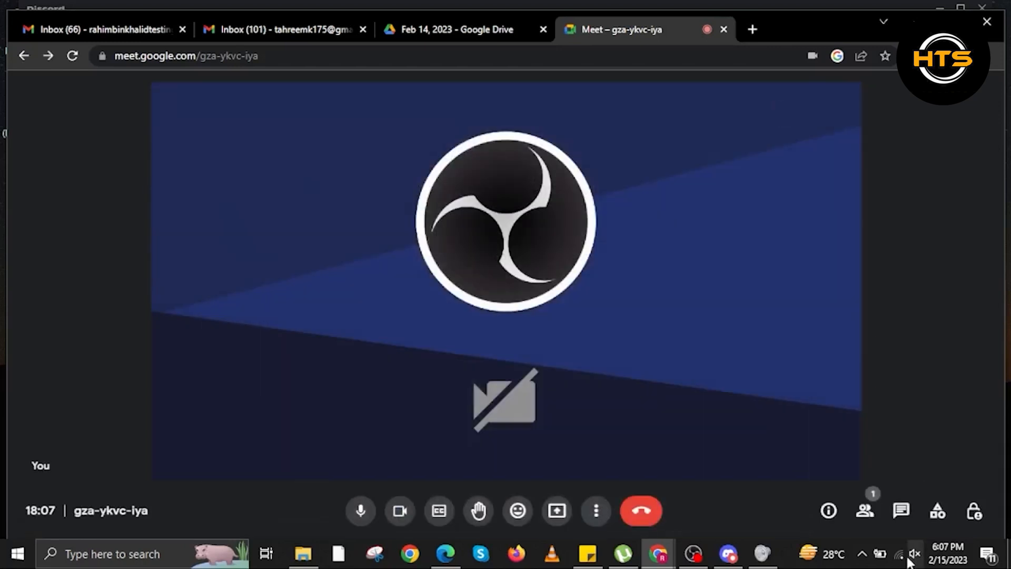
{"action": "mouse_move", "coordinate": [913, 554]}
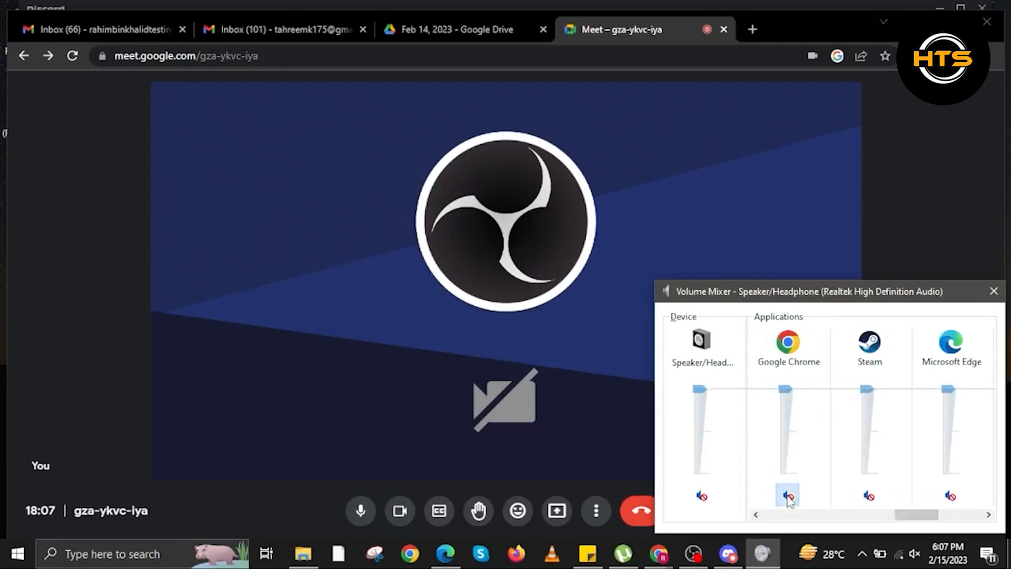
Unmute Google Chrome in Volume Mixer and close the mixer window.
{"action": "left_click", "coordinate": [787, 495]}
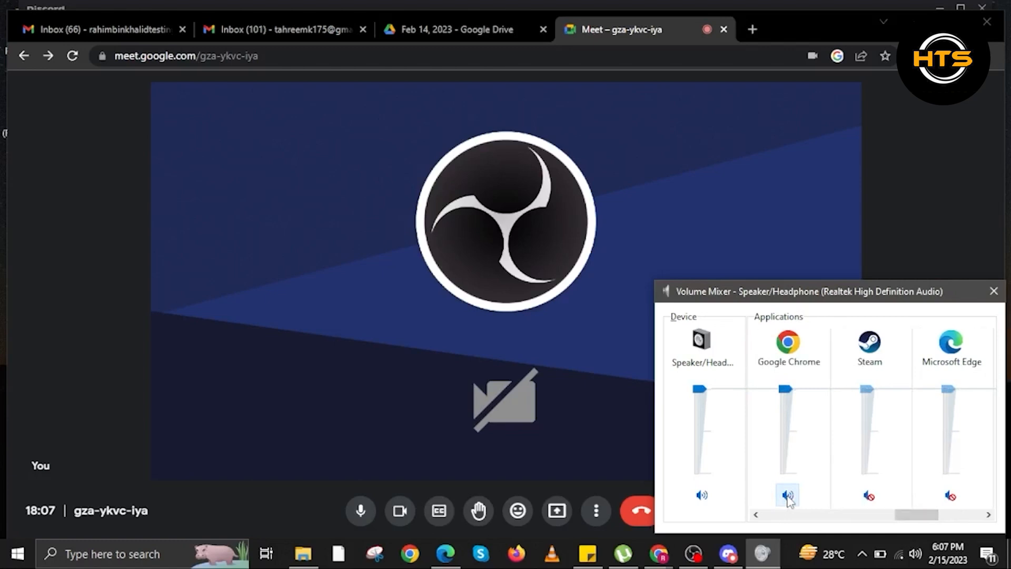
{"action": "left_click", "coordinate": [993, 290]}
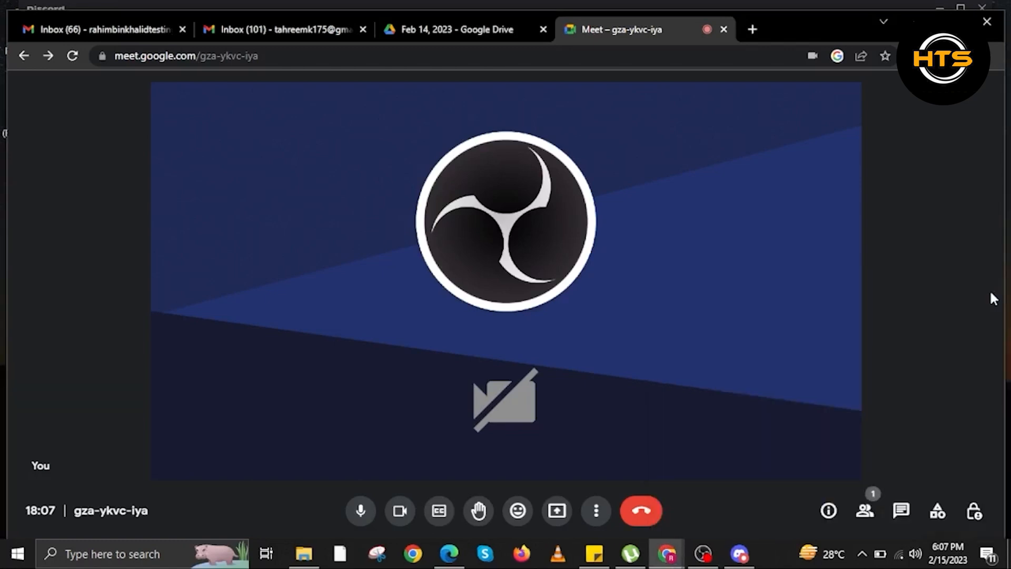